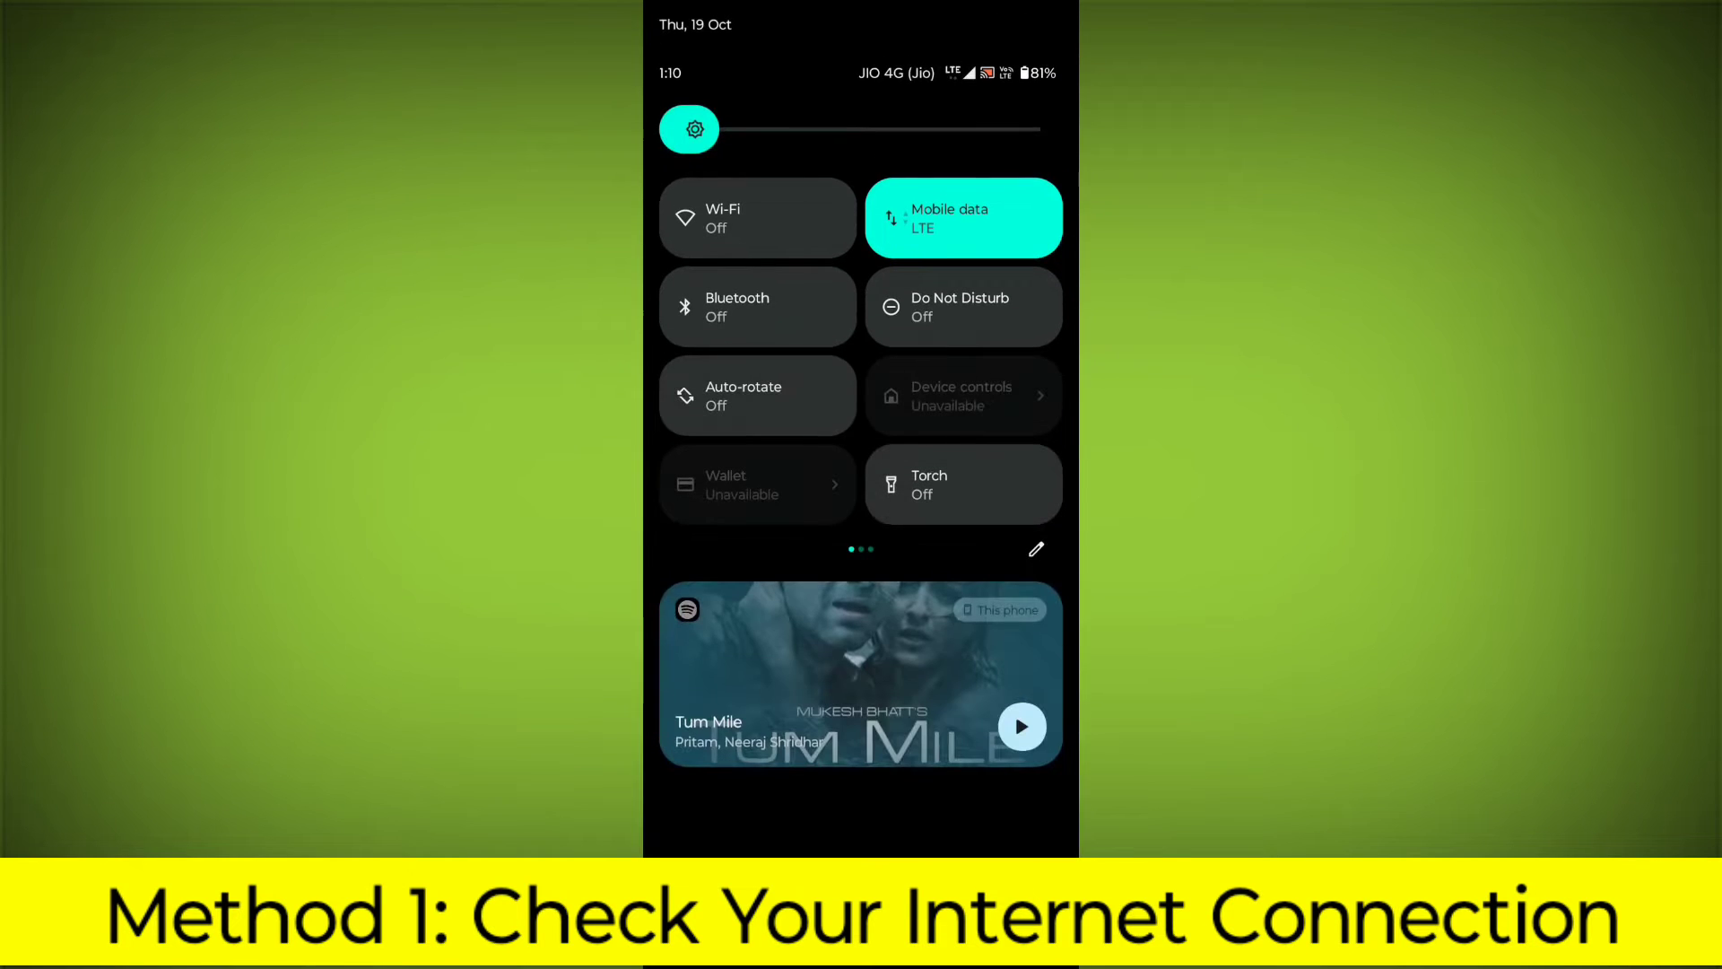
View the Internet page confirming Jio mobile data is connected over LTE with Wi-Fi off.
{"action": "left_click", "coordinate": [963, 217]}
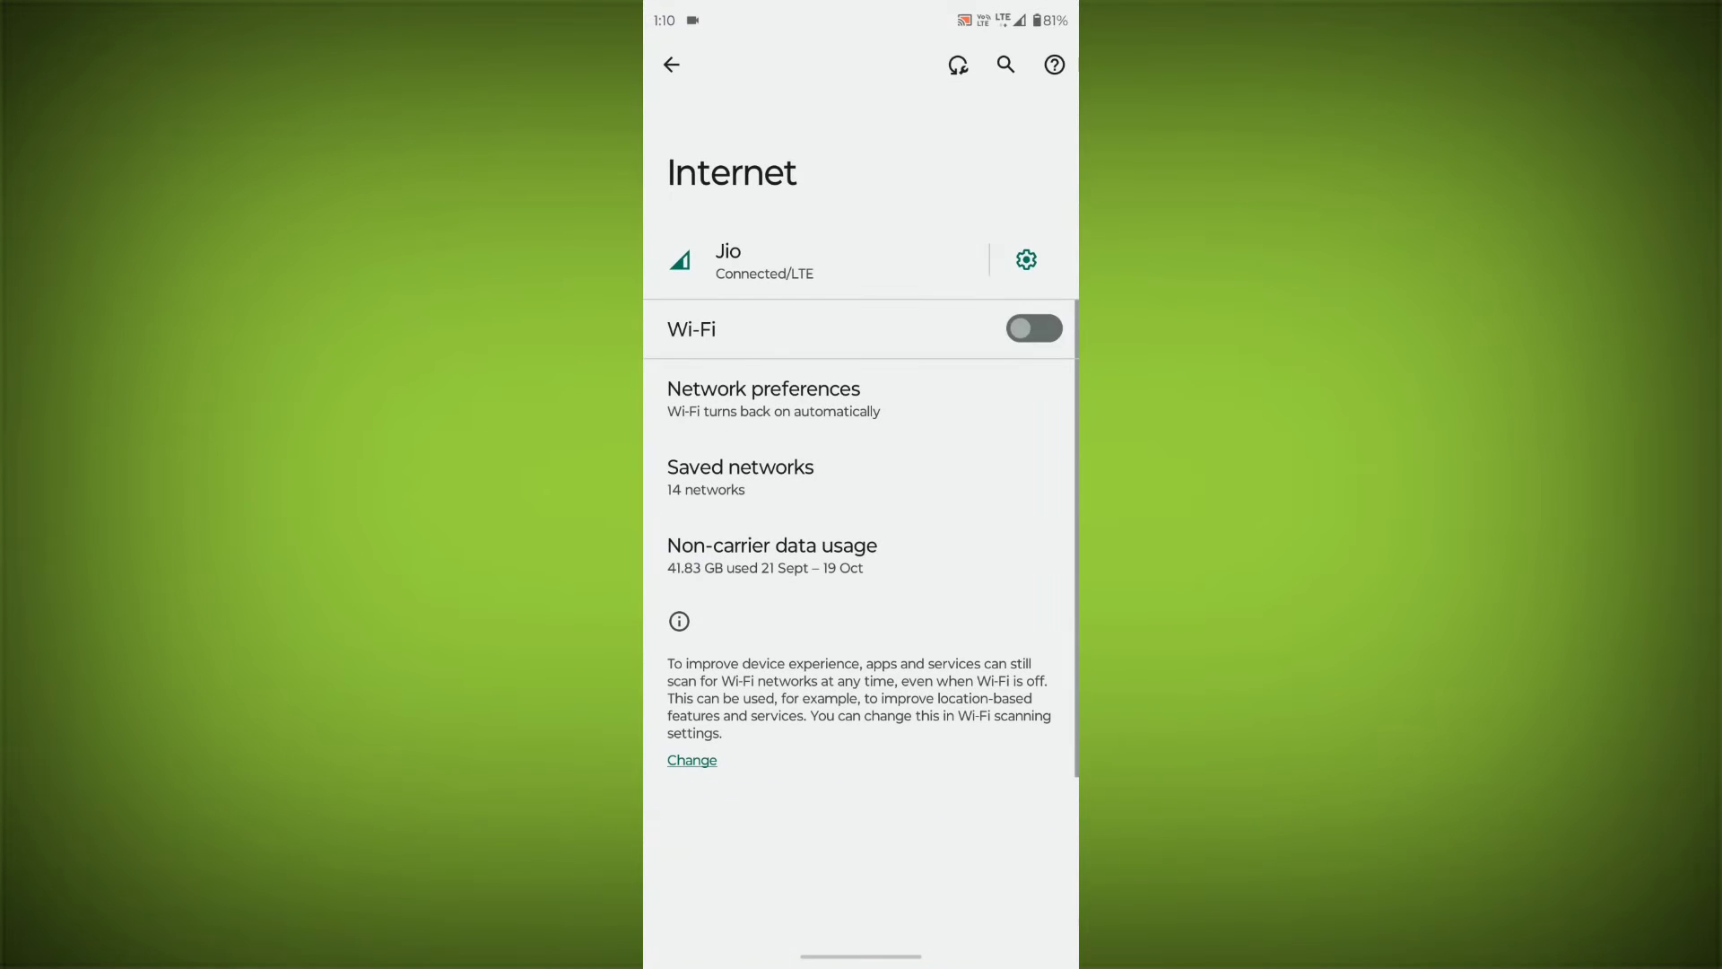
{"action": "left_click", "coordinate": [1032, 328]}
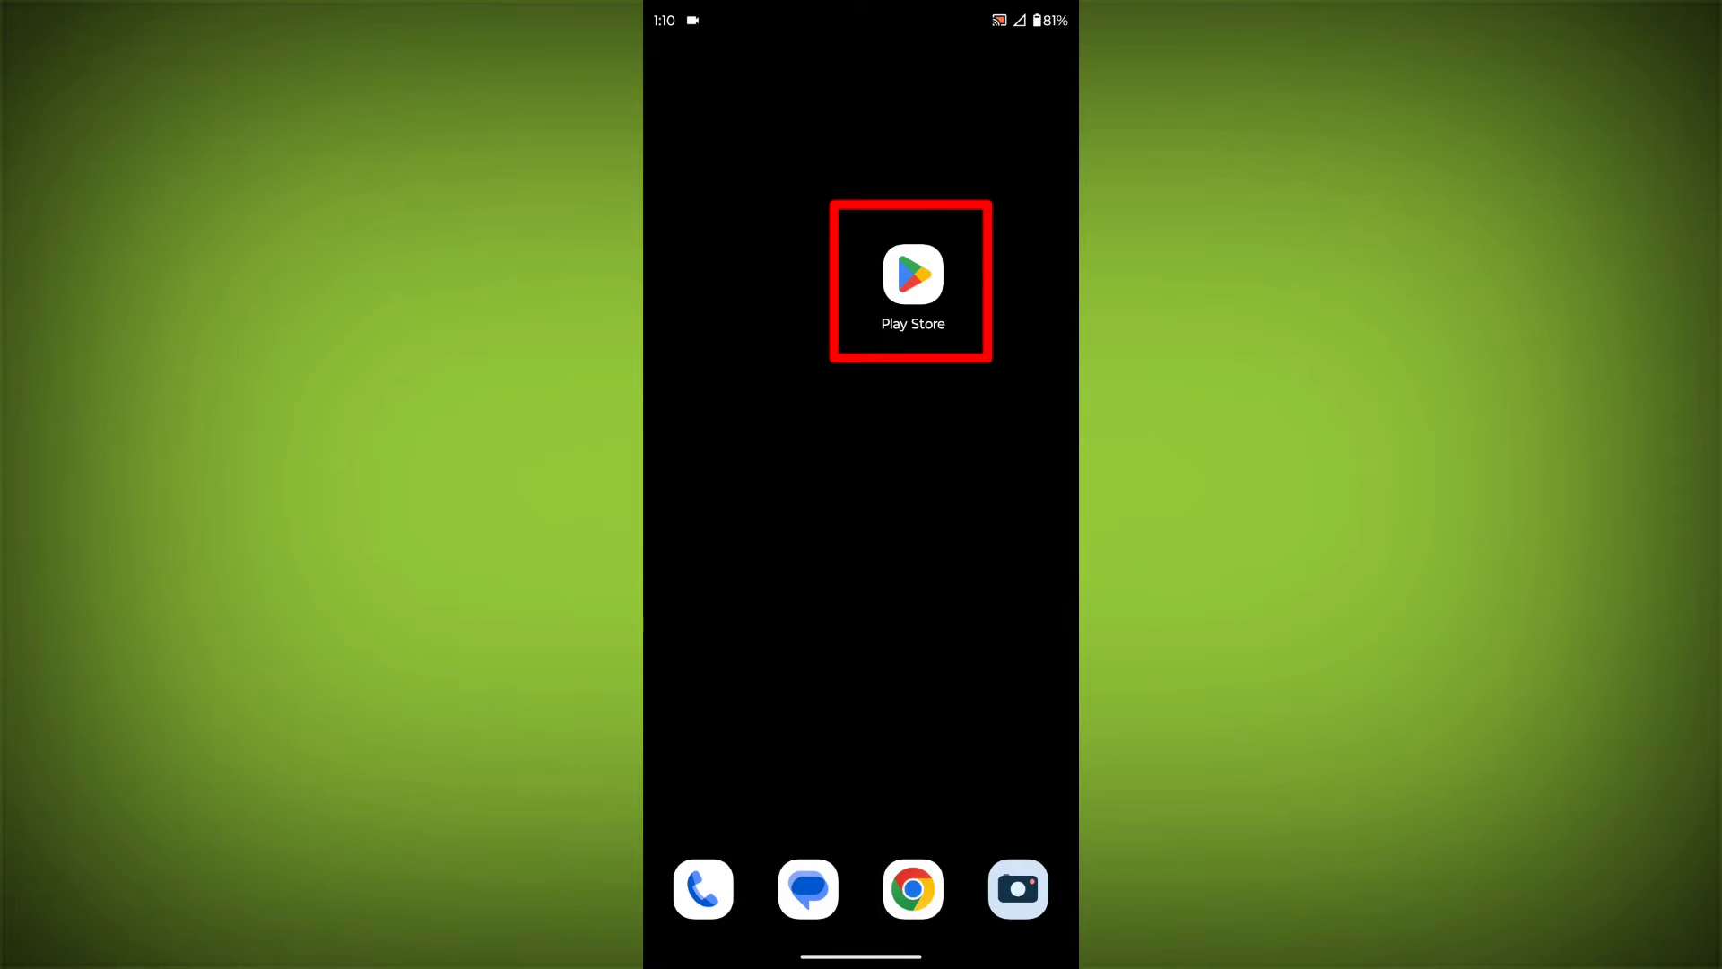
Start updating Google Pay: Secure UPI payment from the Play Store so it shows Pending.
{"action": "left_click", "coordinate": [911, 275]}
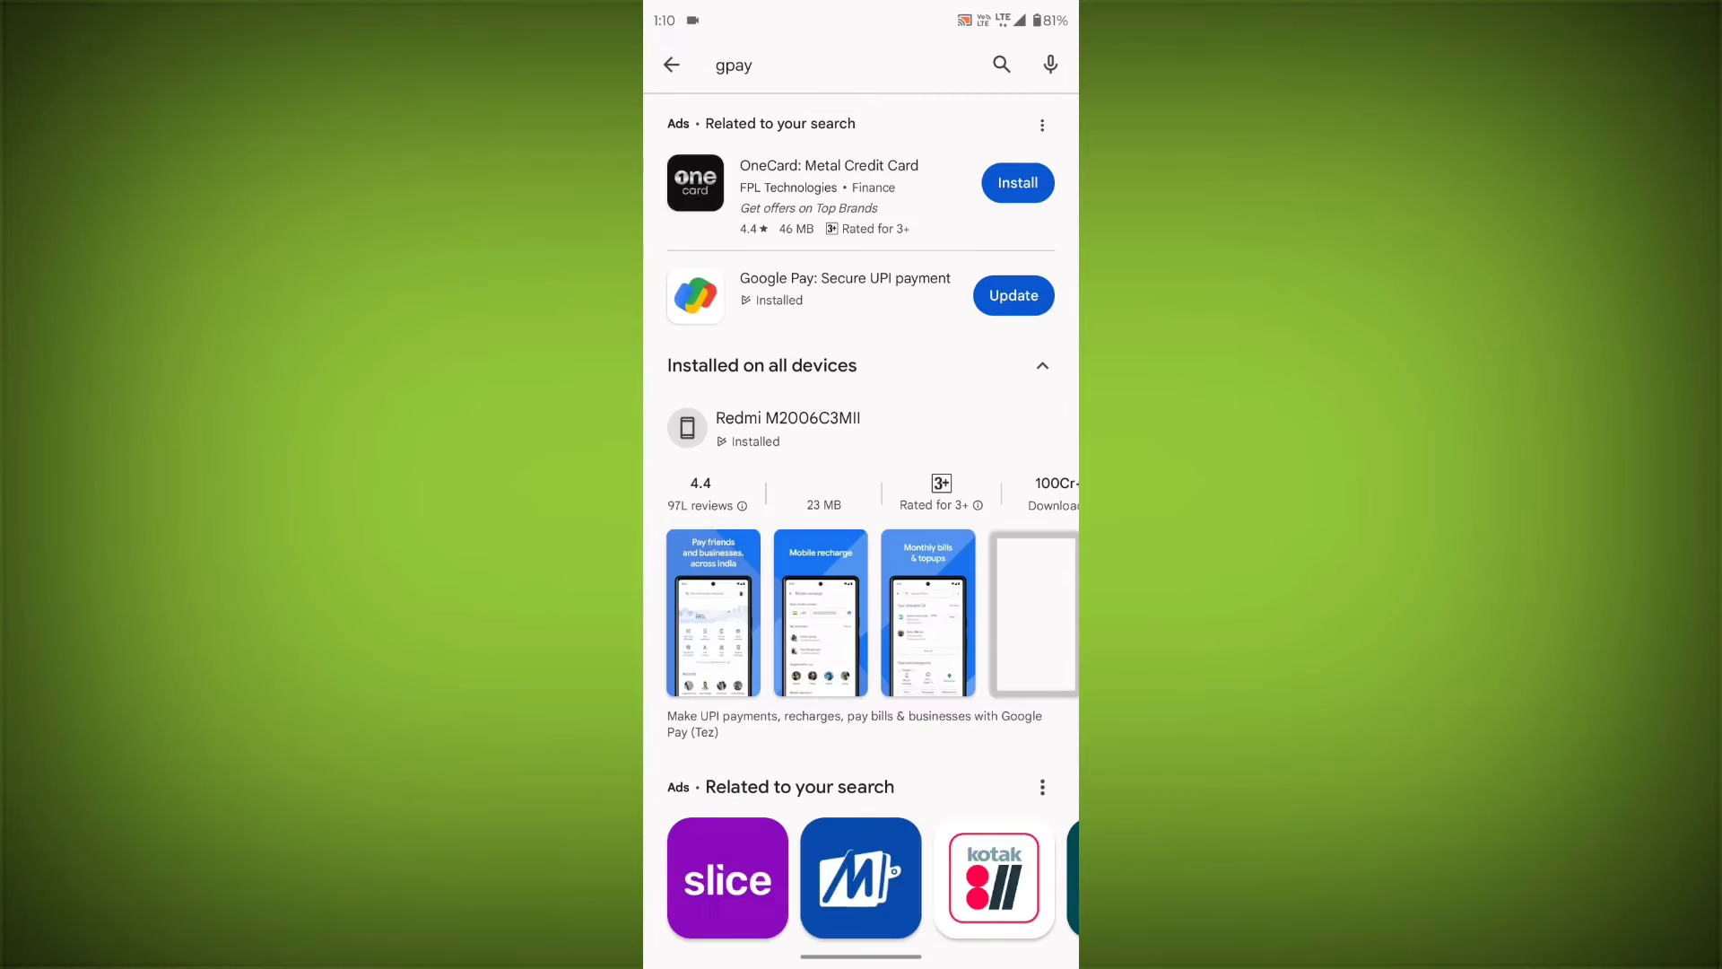
{"action": "left_click", "coordinate": [845, 278]}
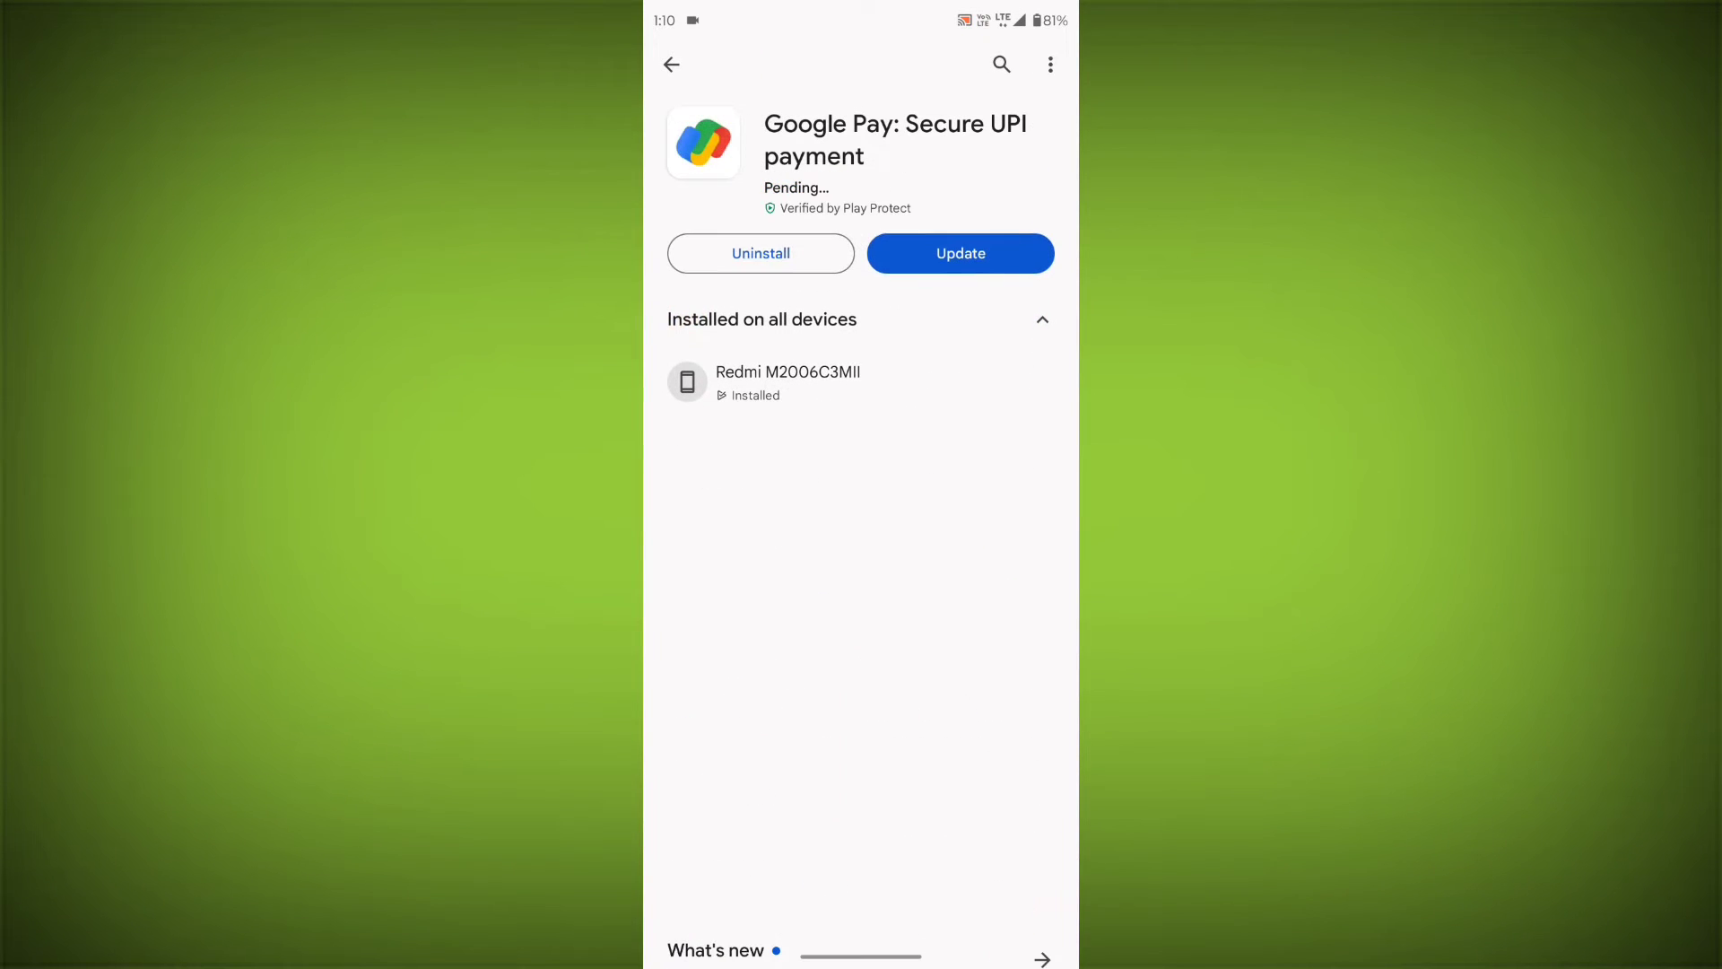
{"action": "left_click", "coordinate": [957, 253]}
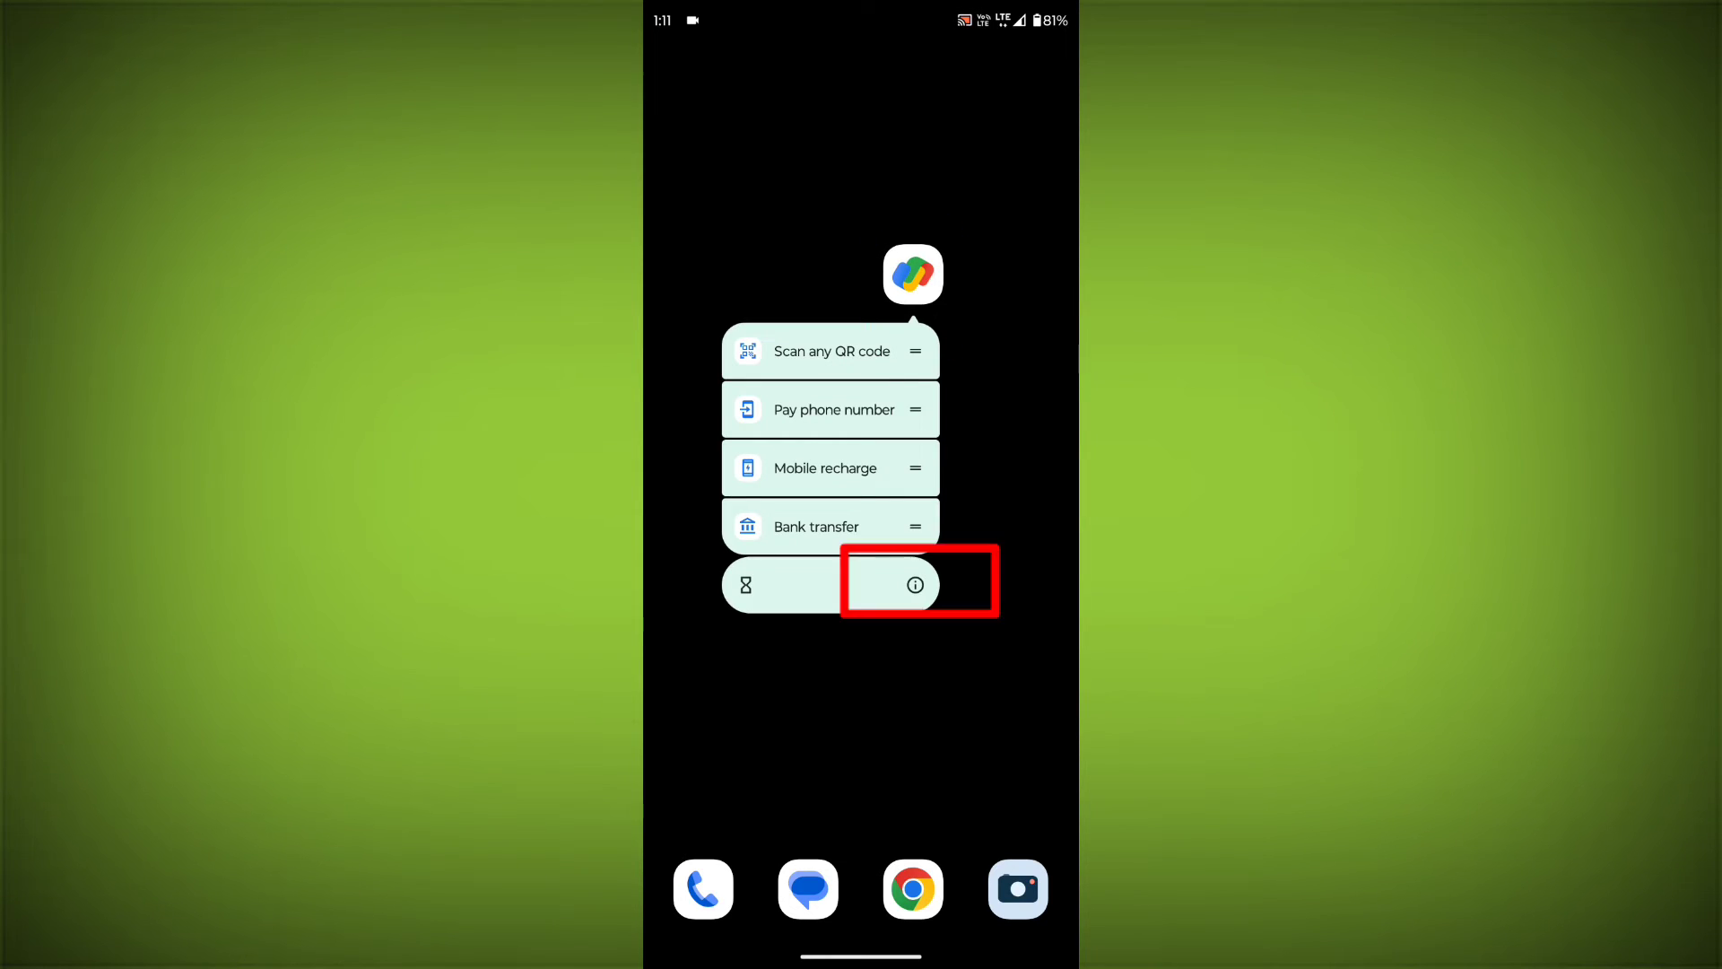
Force-stop GPay from its App info page and confirm.
{"action": "left_click", "coordinate": [913, 584]}
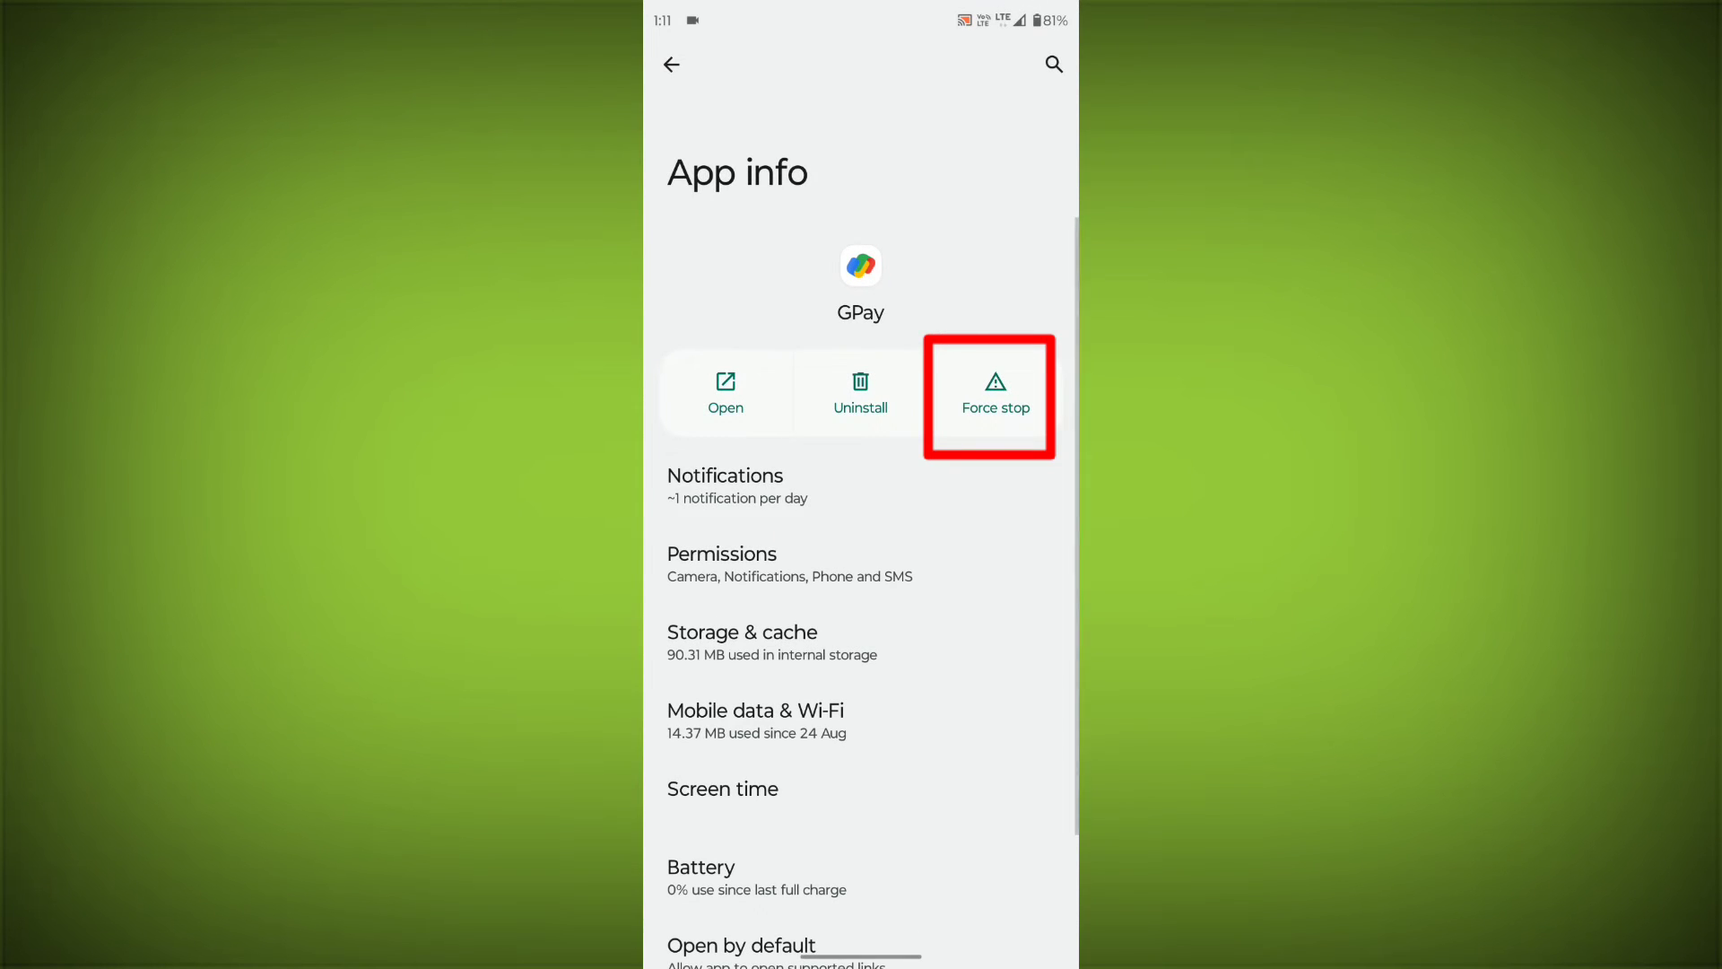
{"action": "left_click", "coordinate": [993, 392]}
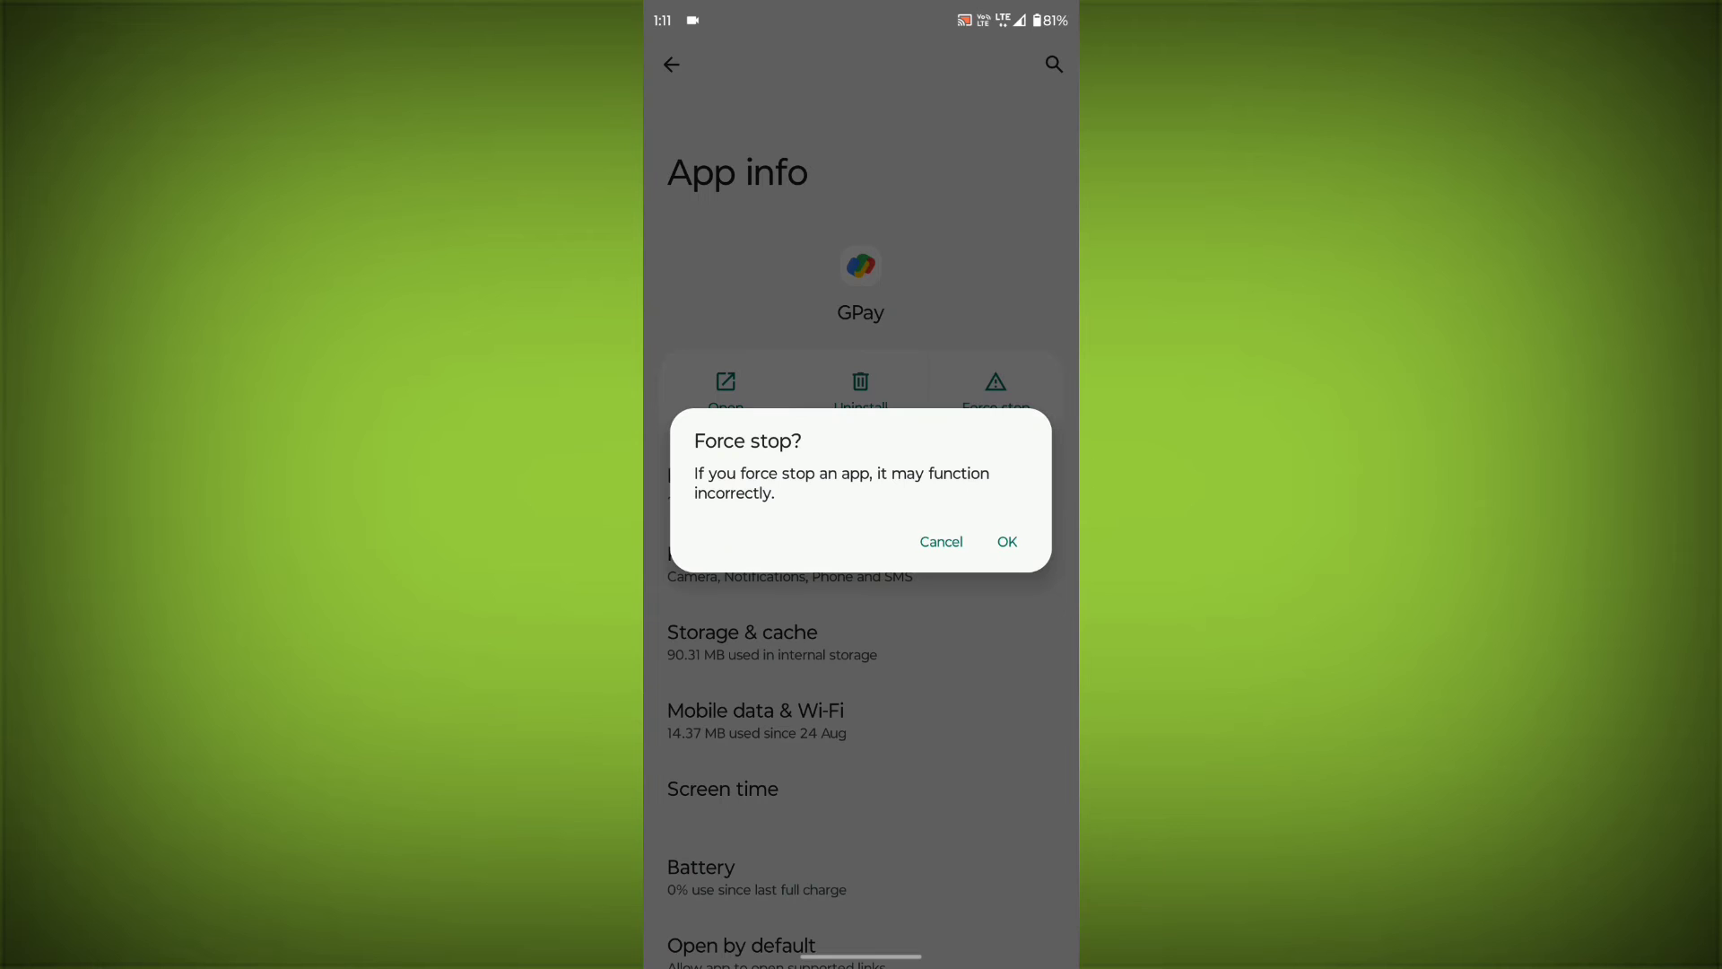
{"action": "left_click", "coordinate": [940, 542]}
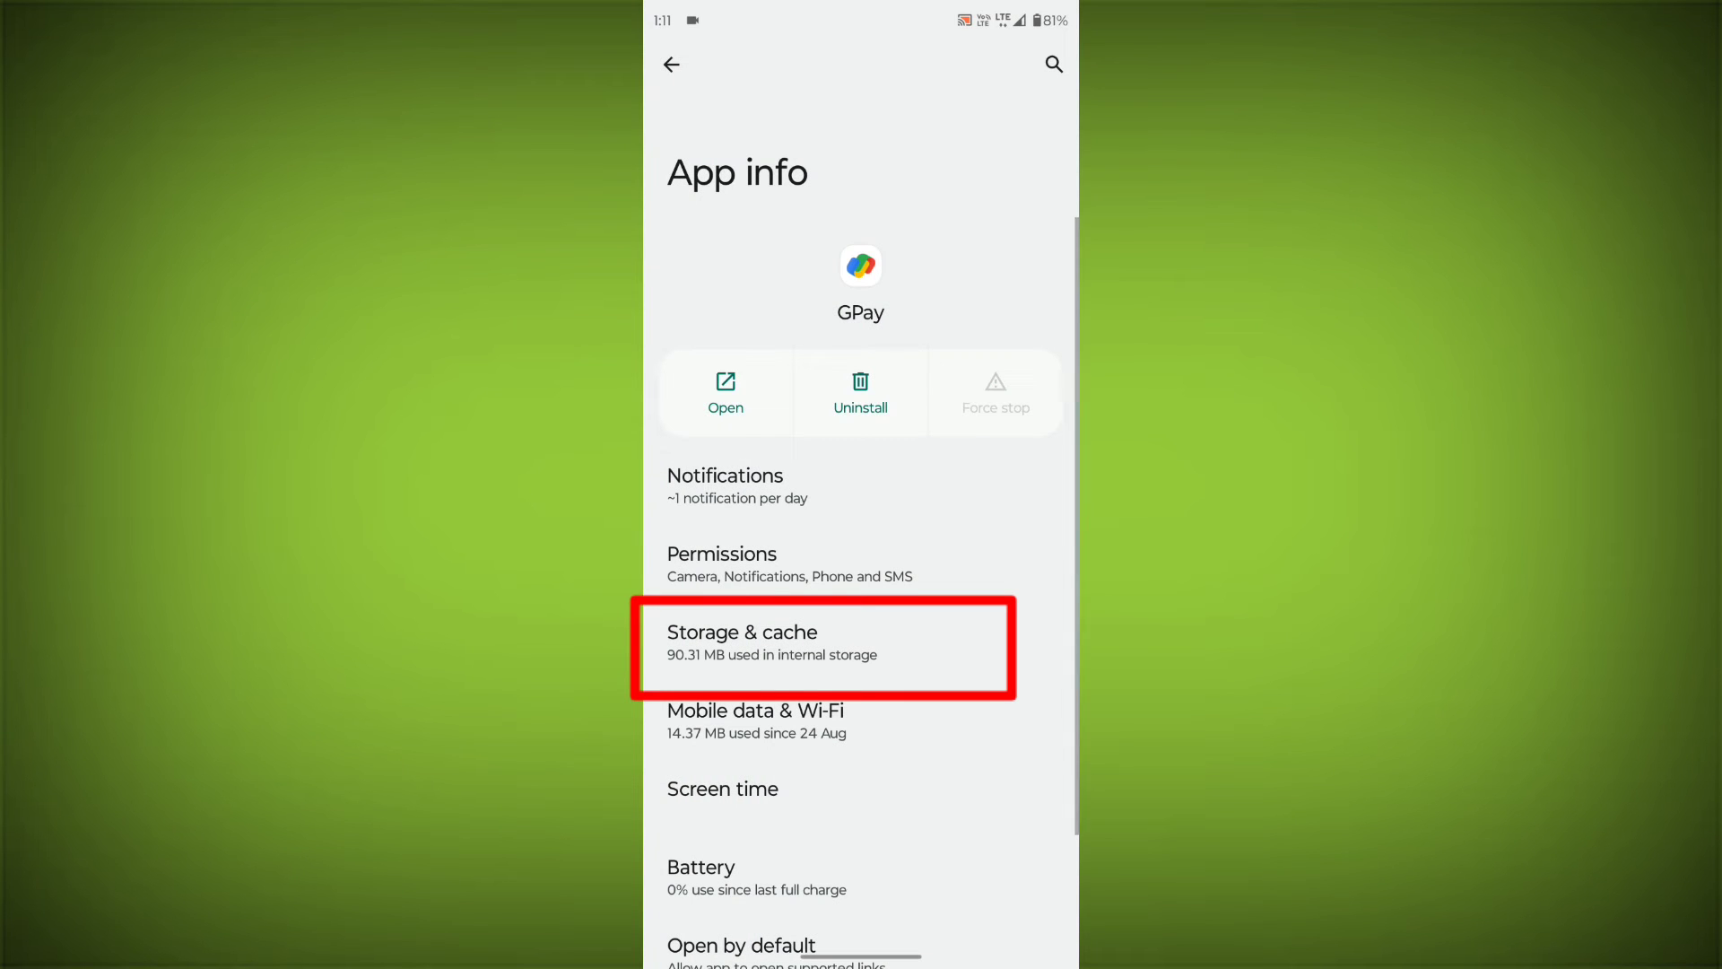
Clear GPay's cache to 0 B and request clearing its stored app data.
{"action": "left_click", "coordinate": [823, 647]}
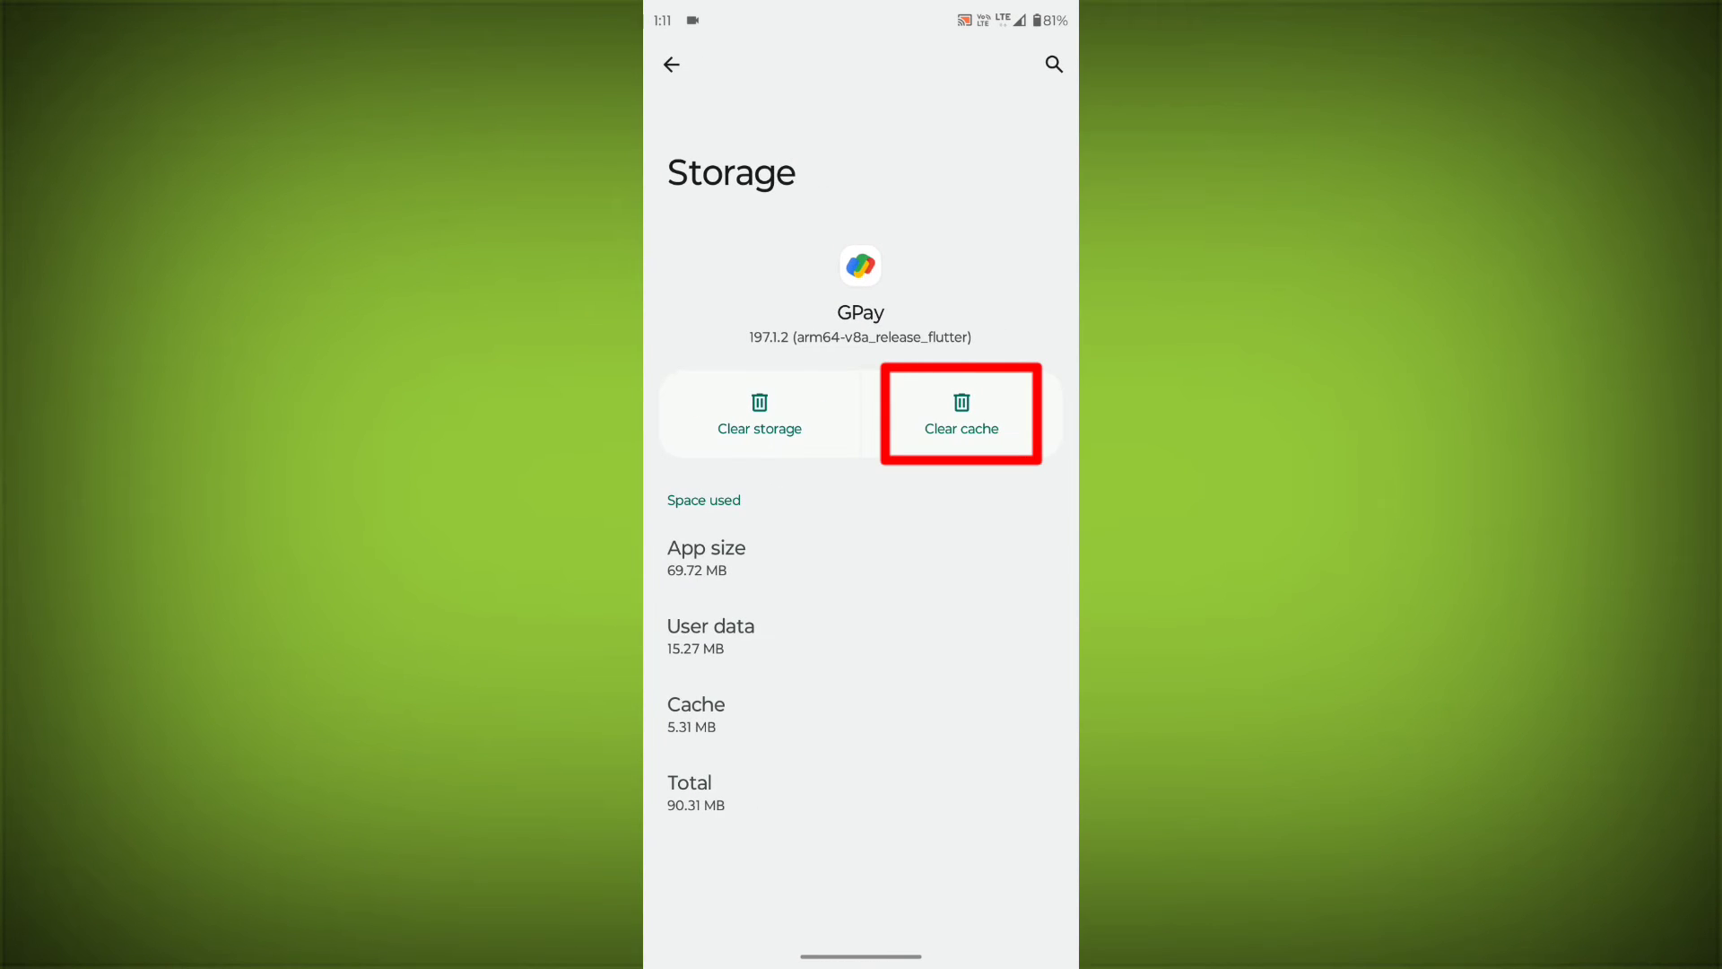
{"action": "left_click", "coordinate": [959, 413]}
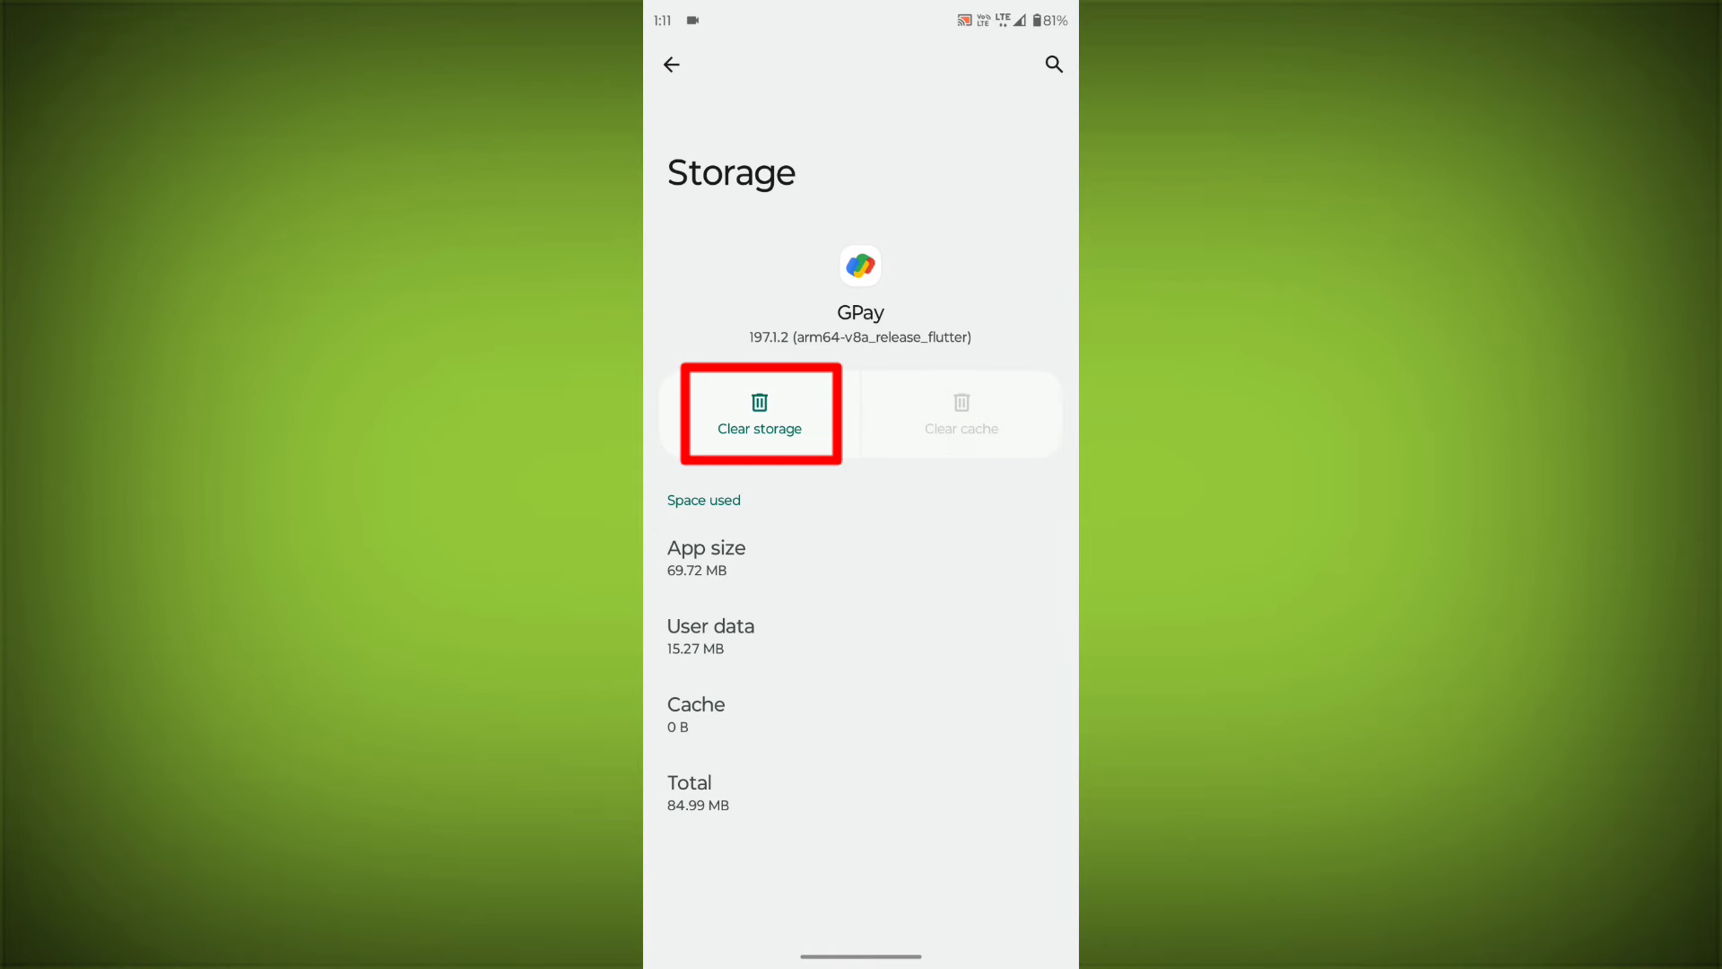
{"action": "left_click", "coordinate": [759, 415]}
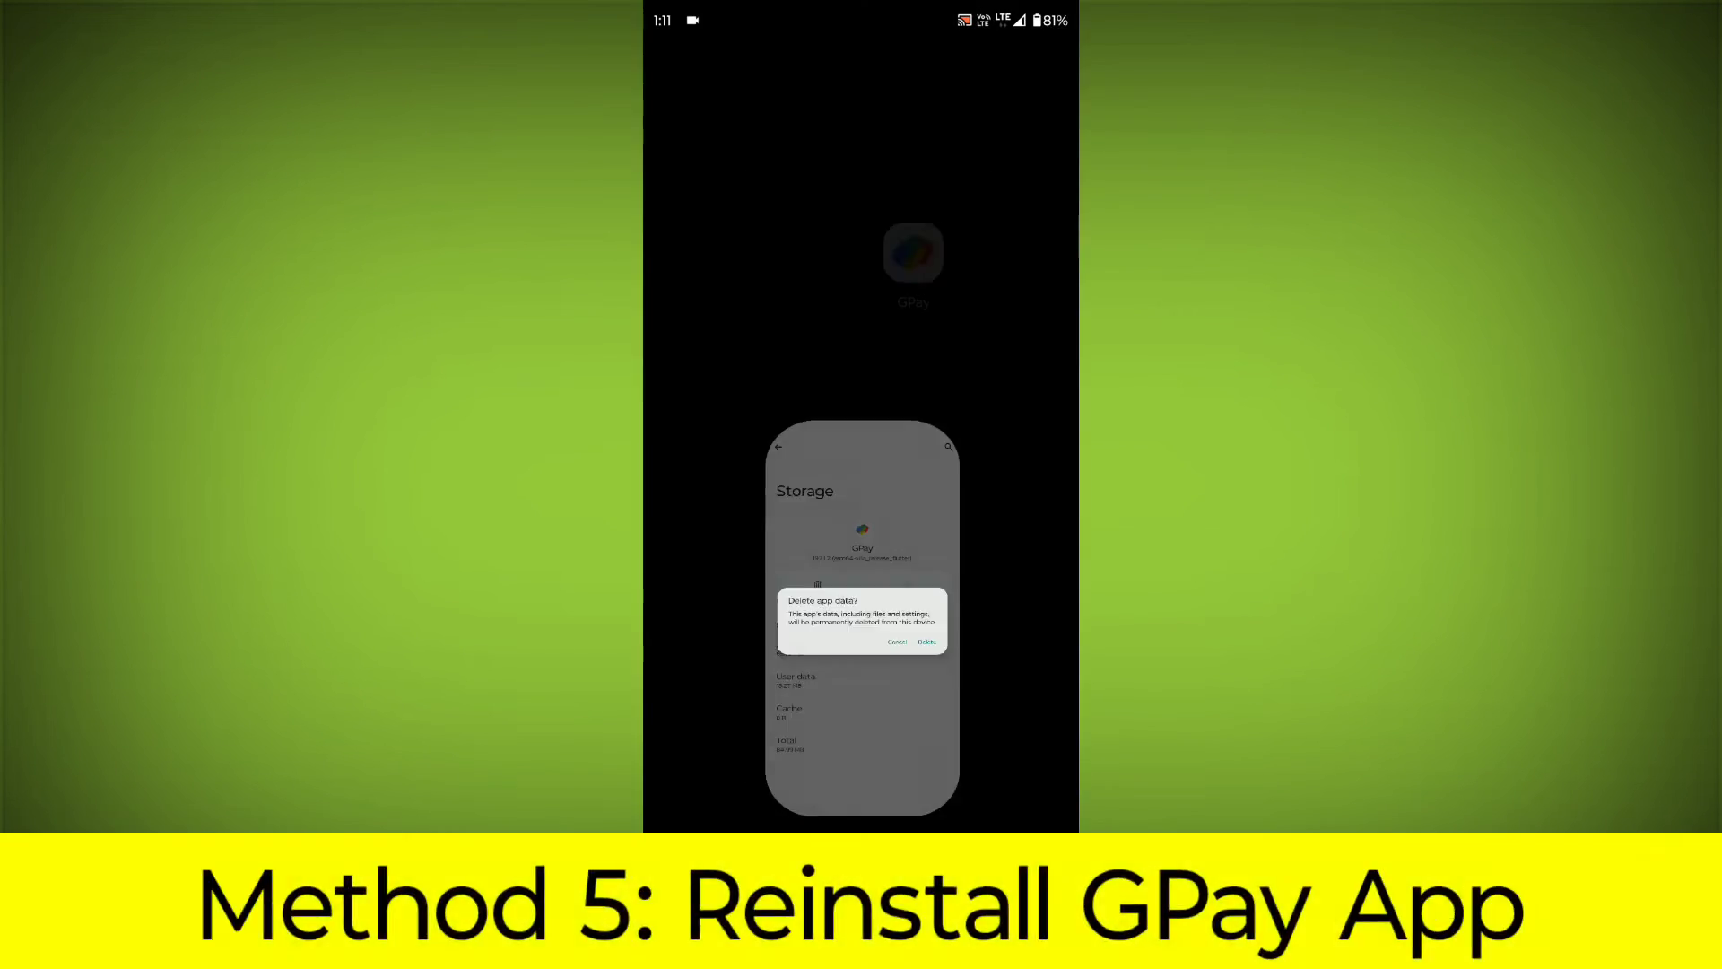
{"action": "left_click", "coordinate": [925, 642]}
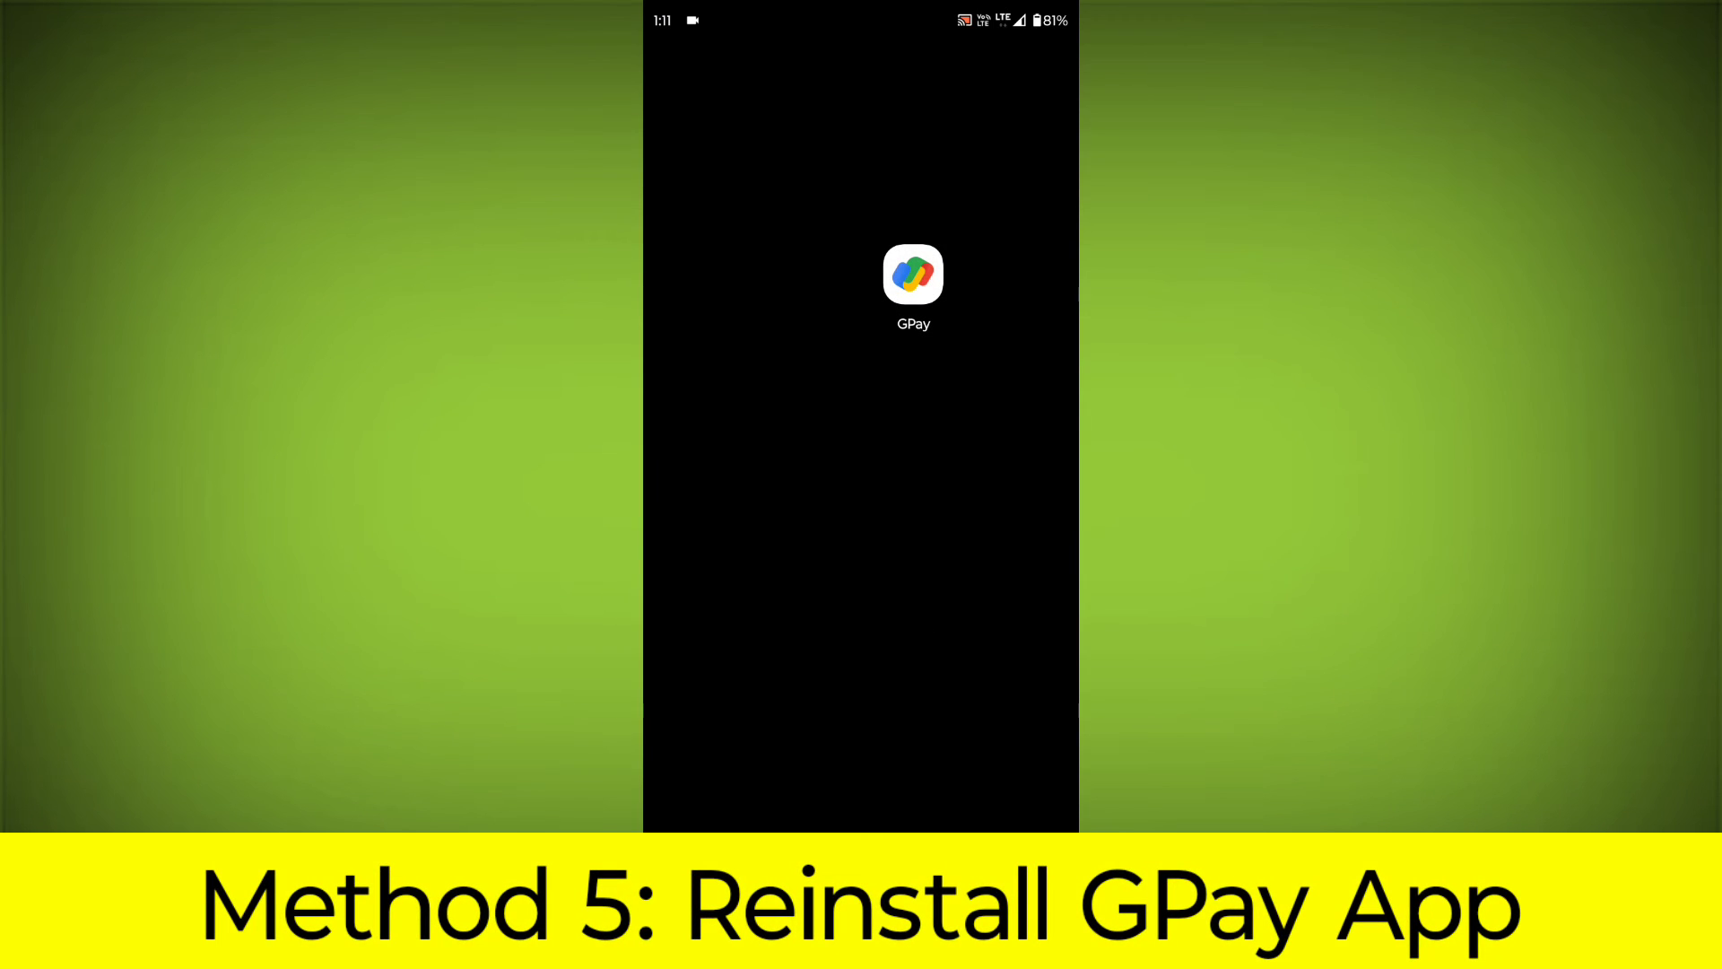